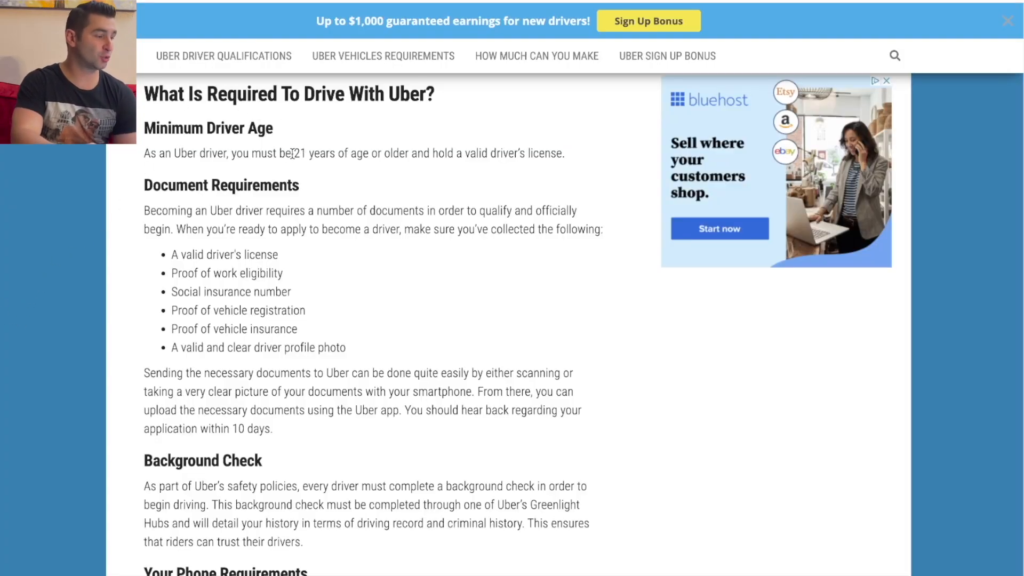
mouse_move(418, 140)
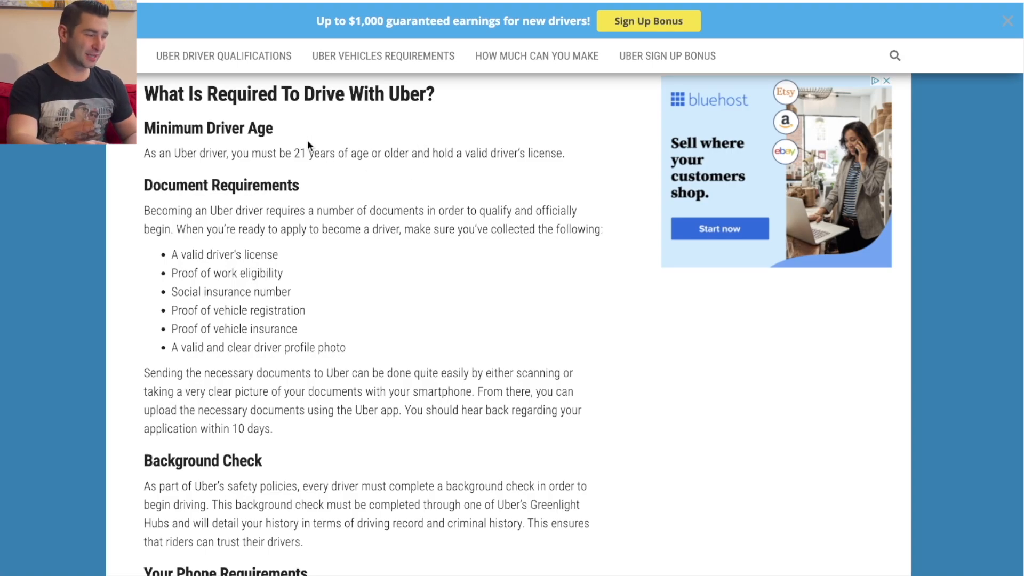
mouse_move(324, 109)
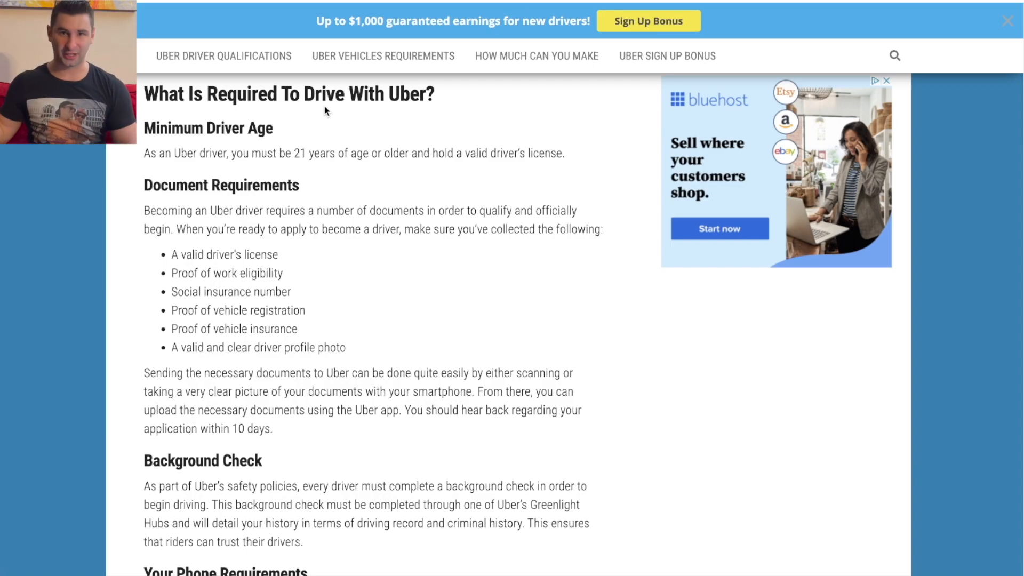
mouse_move(369, 160)
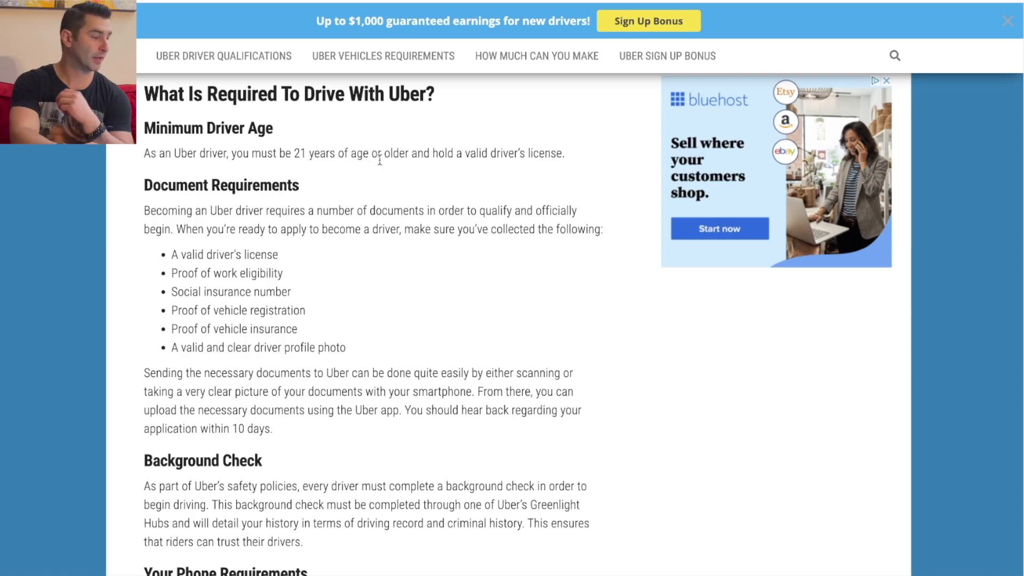
mouse_move(346, 242)
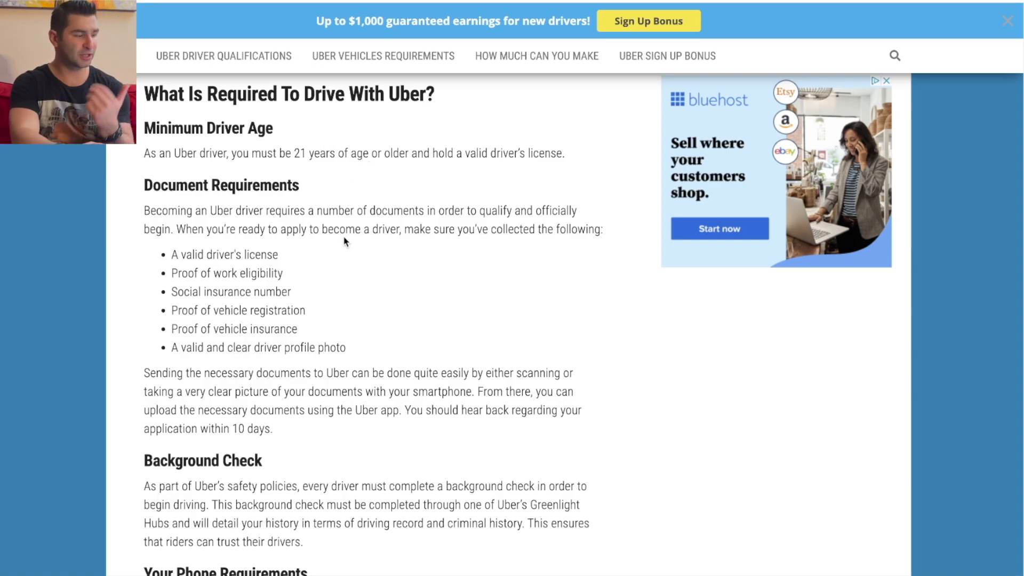
mouse_move(308, 256)
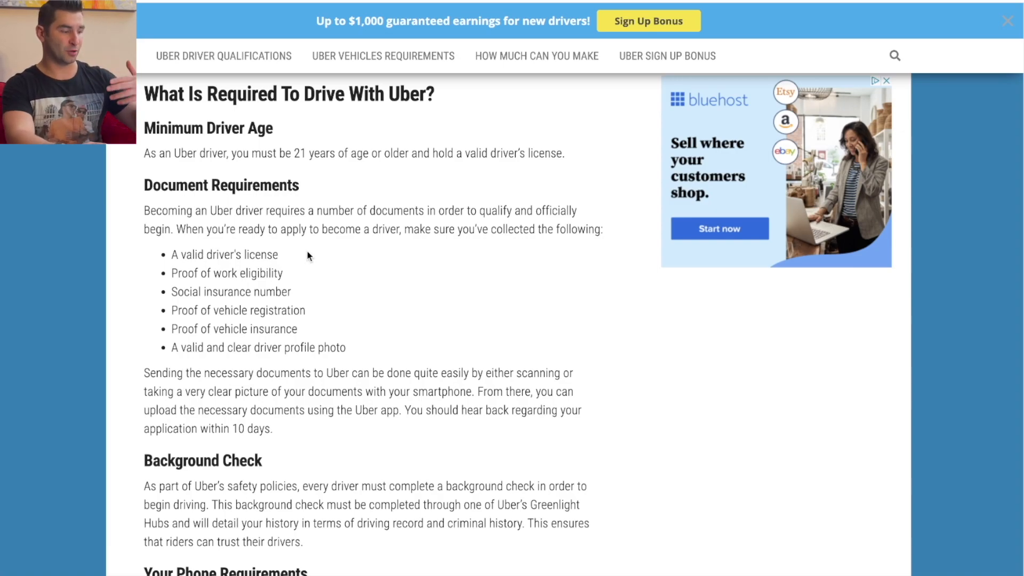
mouse_move(412, 365)
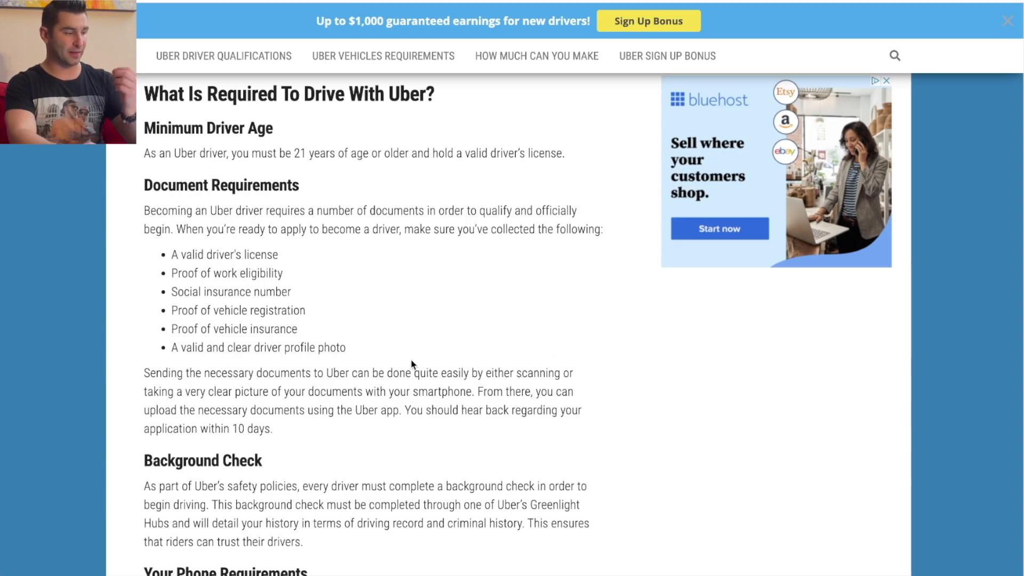
Scroll through Uber's vehicle requirements to the Minimum requirements, Registration and Insurance sections.
scroll(down, 3)
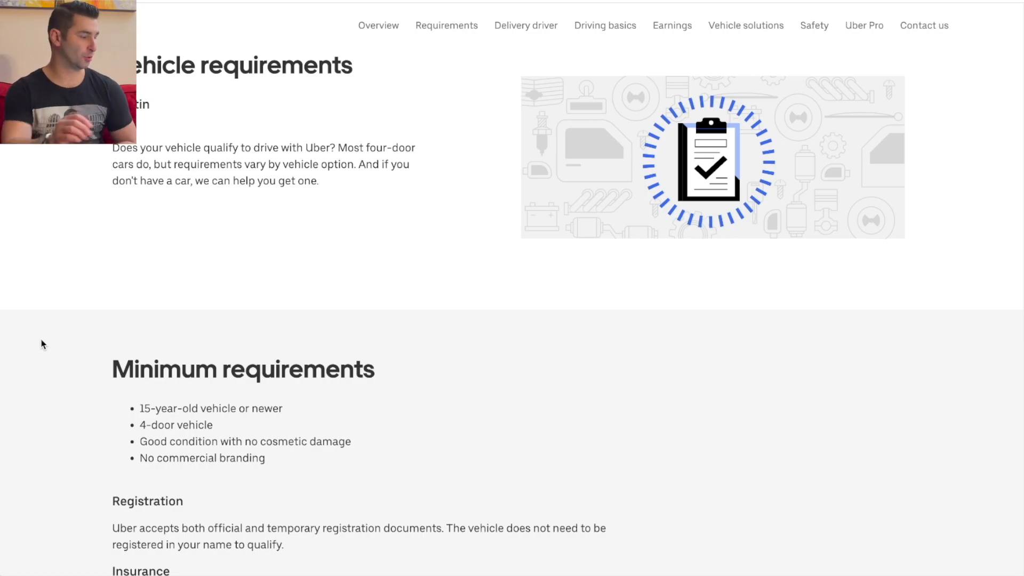
scroll(down, 3)
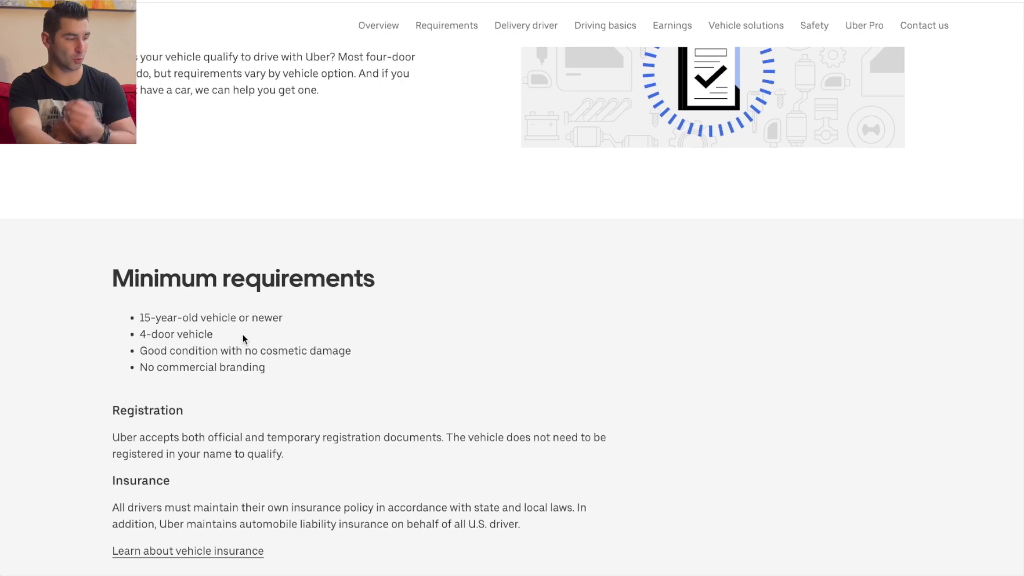
mouse_move(291, 365)
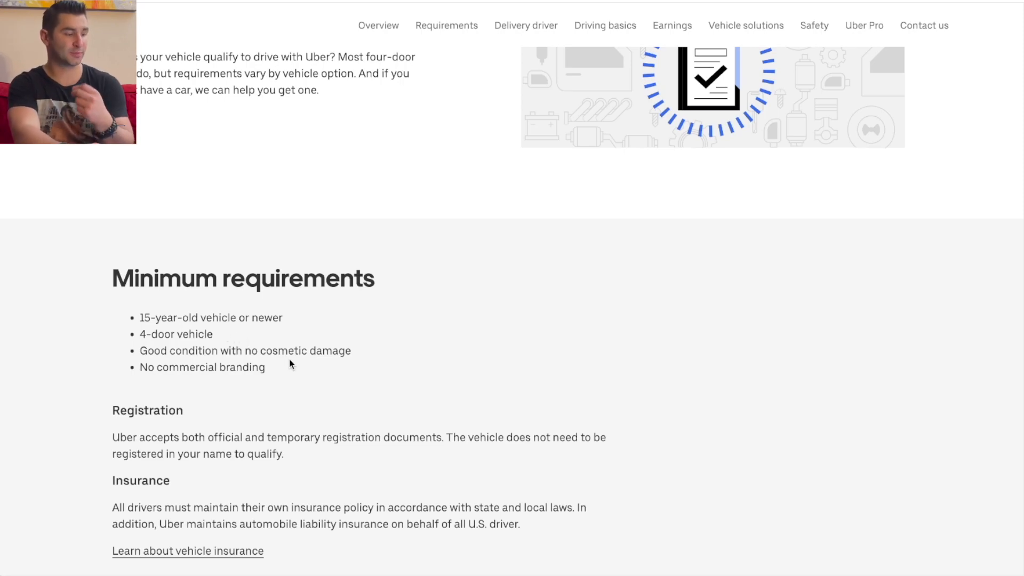
mouse_move(267, 391)
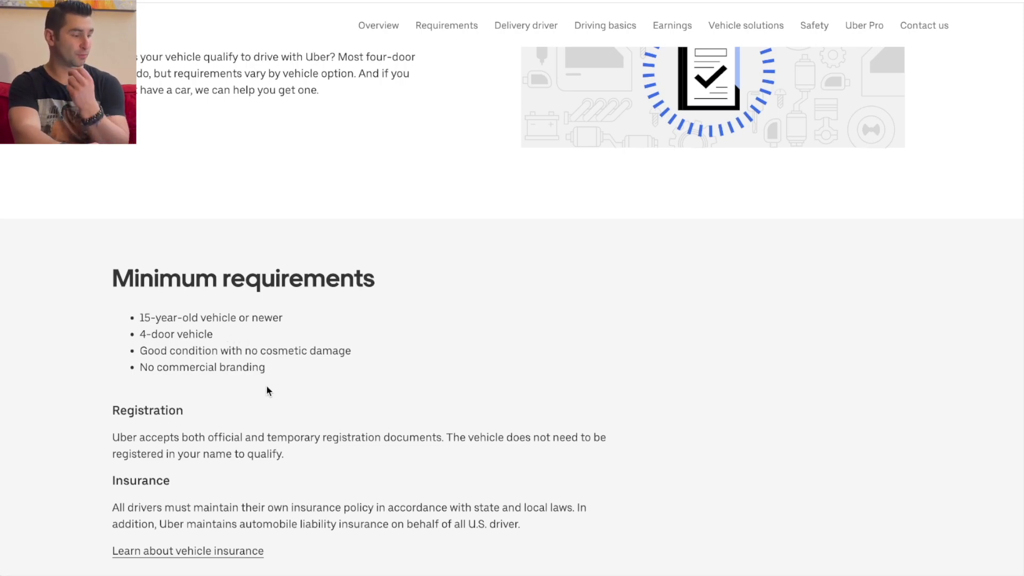
scroll(down, 3)
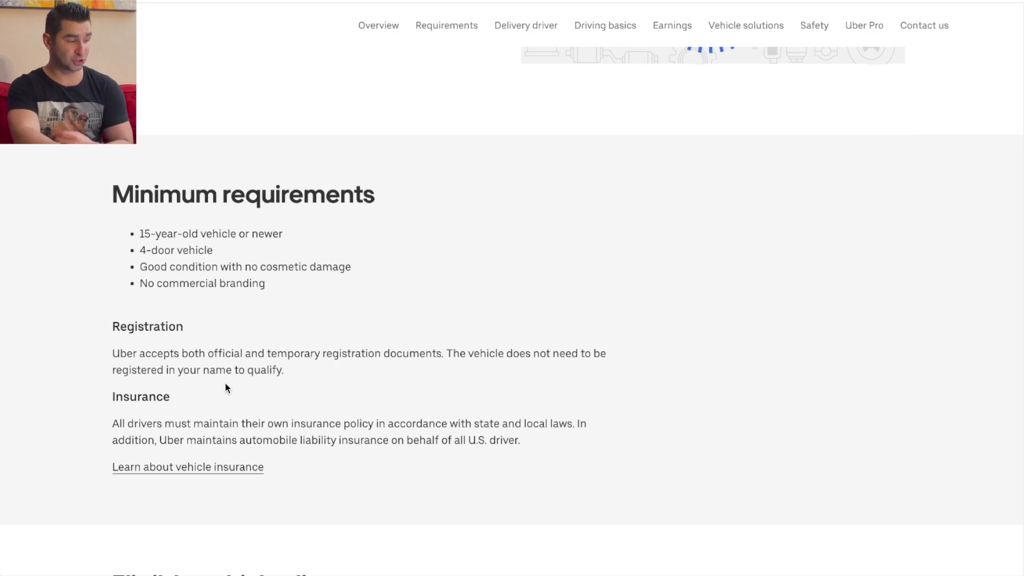
mouse_move(252, 325)
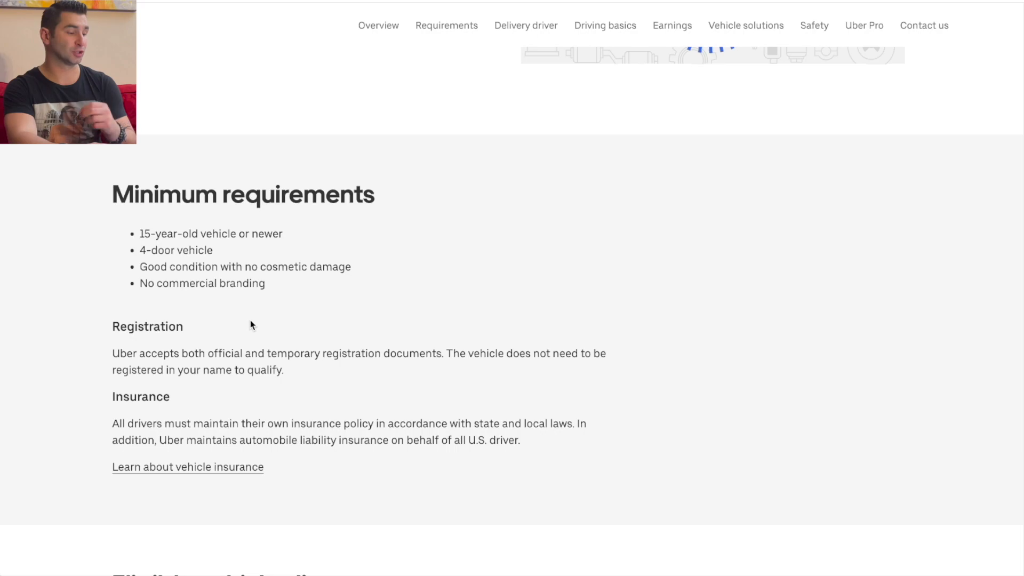
mouse_move(596, 381)
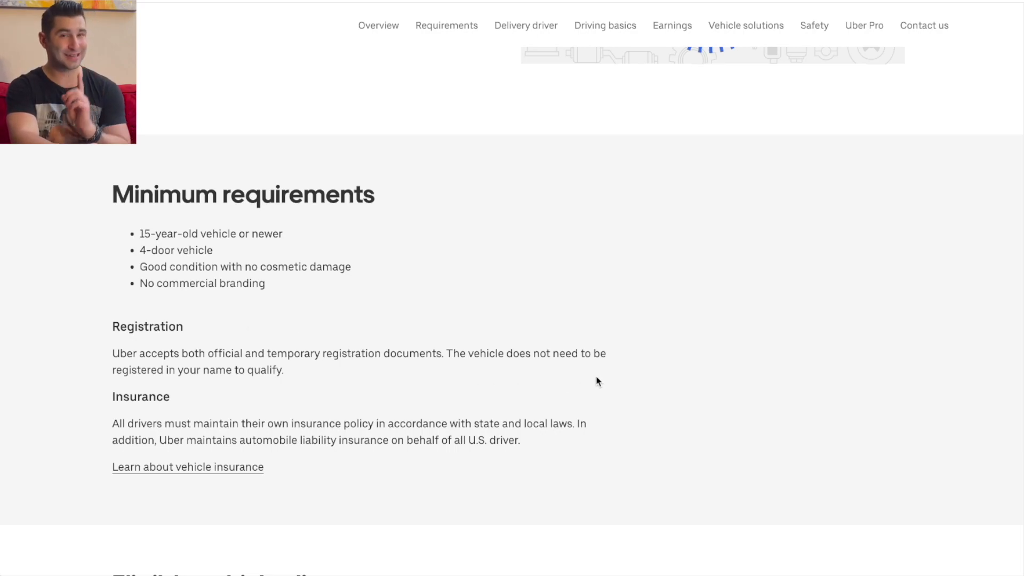
mouse_move(229, 407)
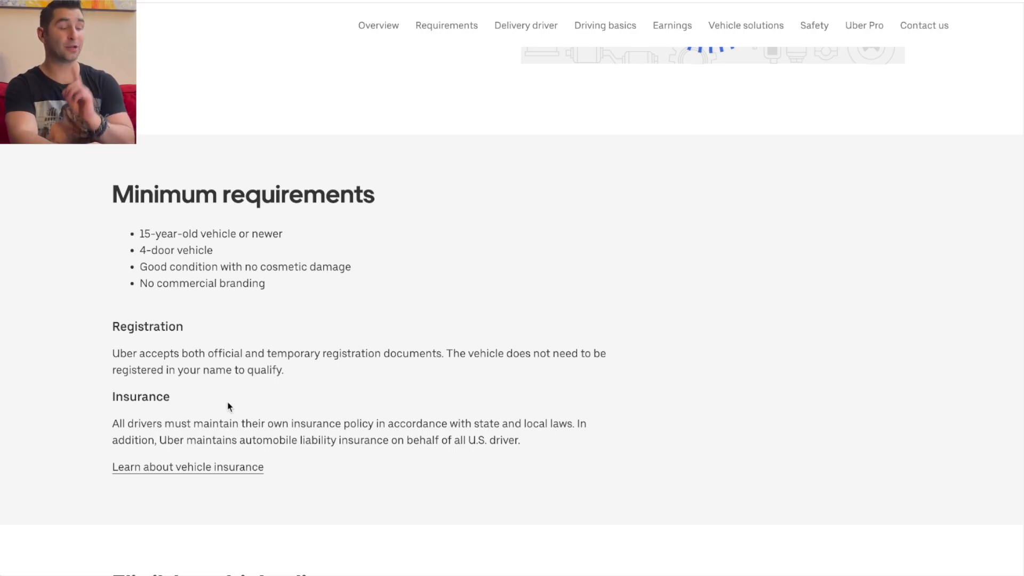
mouse_move(185, 418)
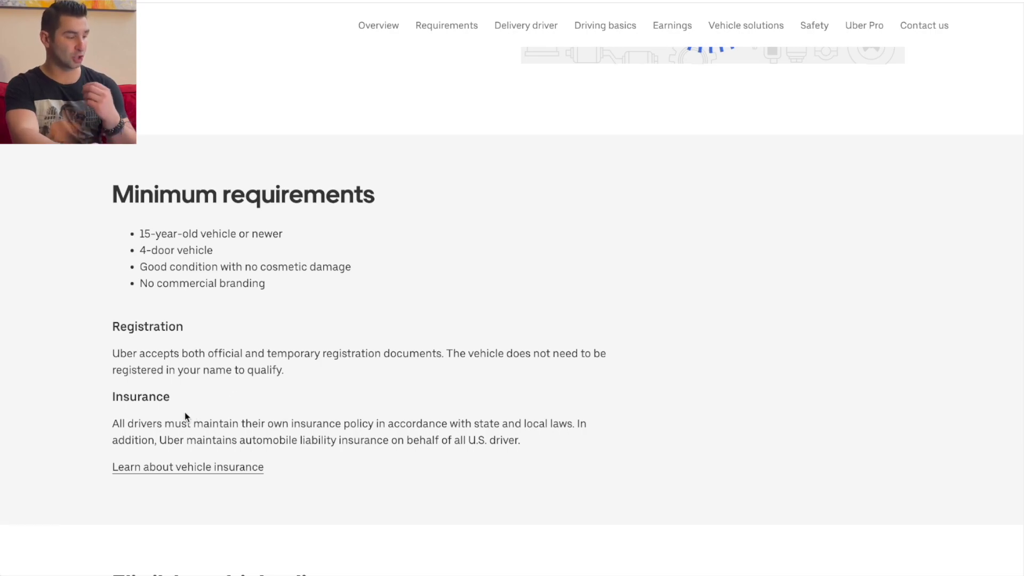
mouse_move(208, 404)
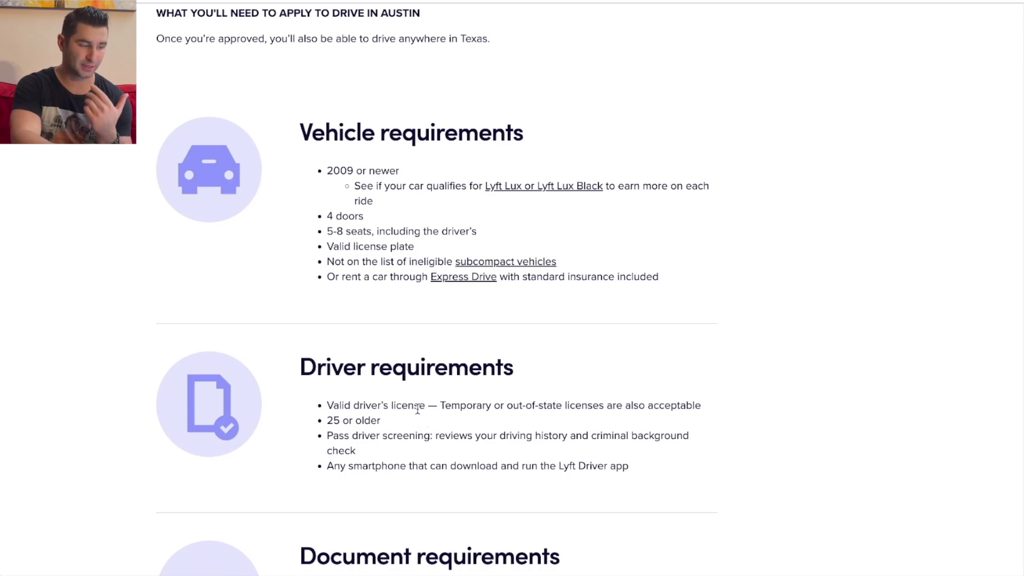
mouse_move(555, 379)
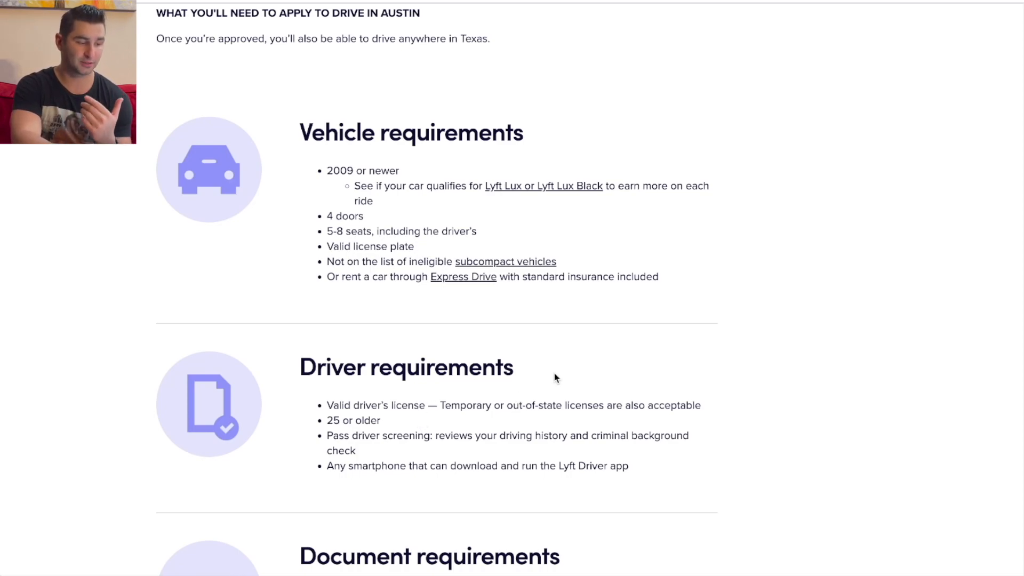
mouse_move(327, 424)
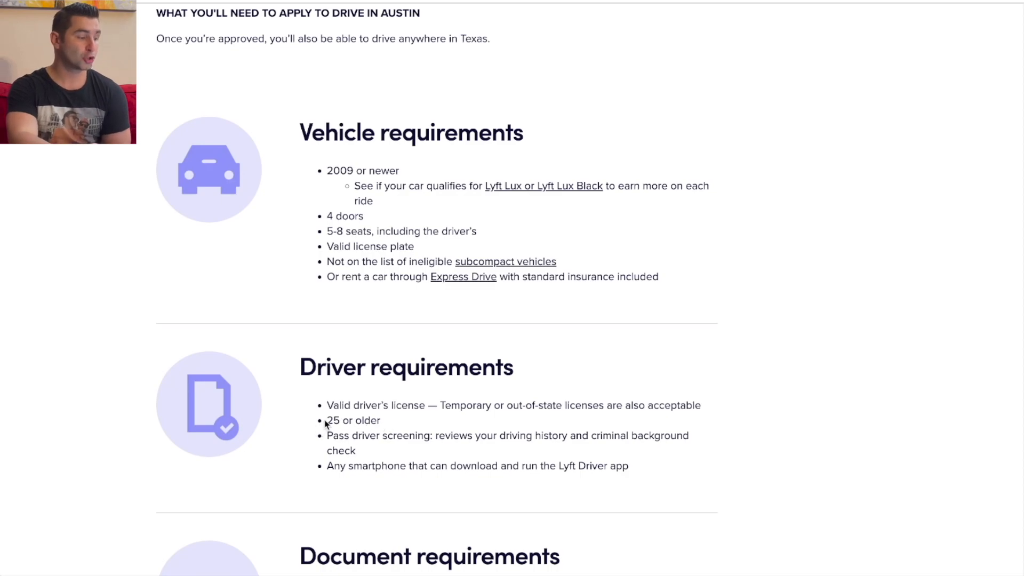
mouse_move(398, 424)
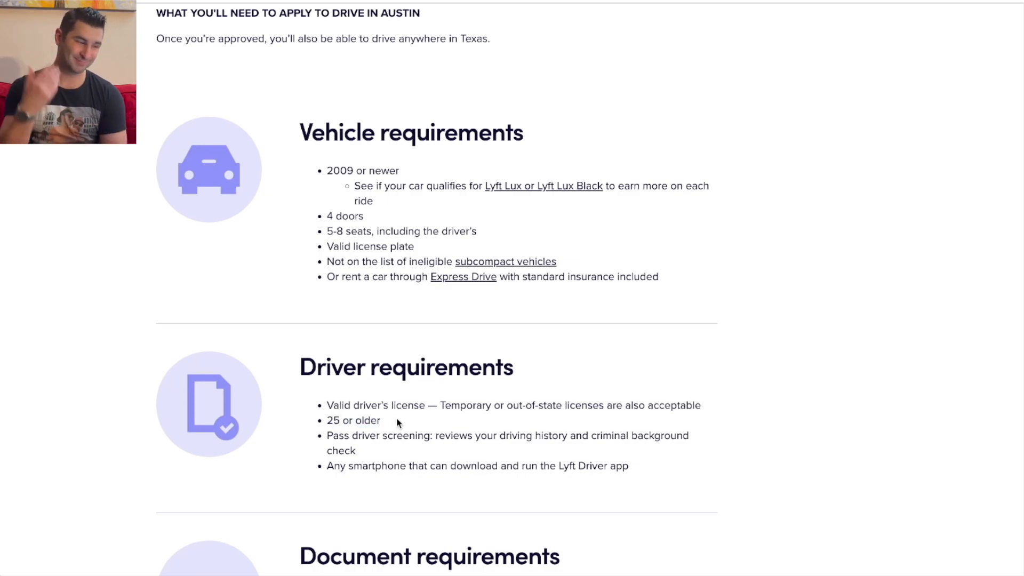
mouse_move(422, 457)
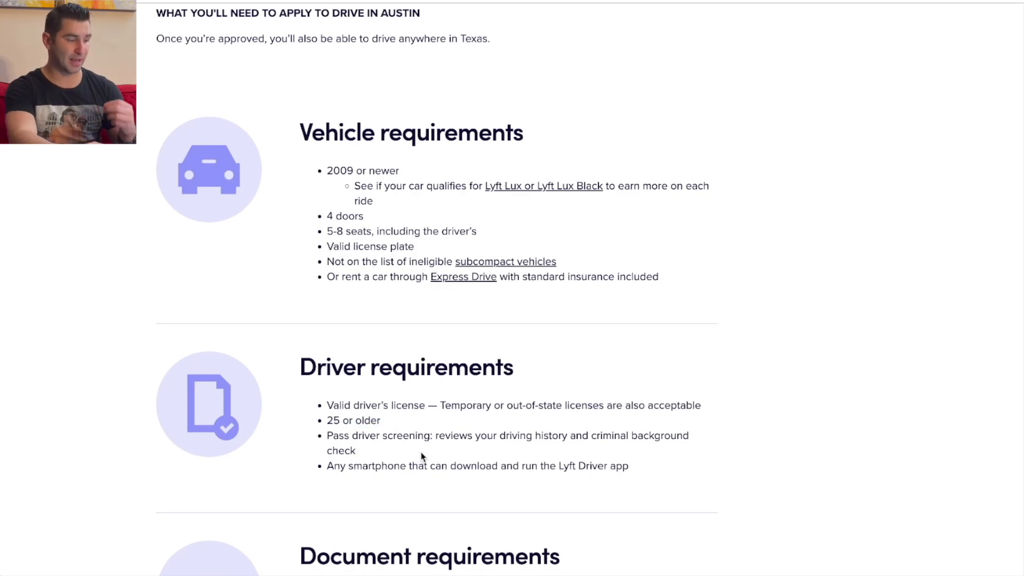
mouse_move(557, 449)
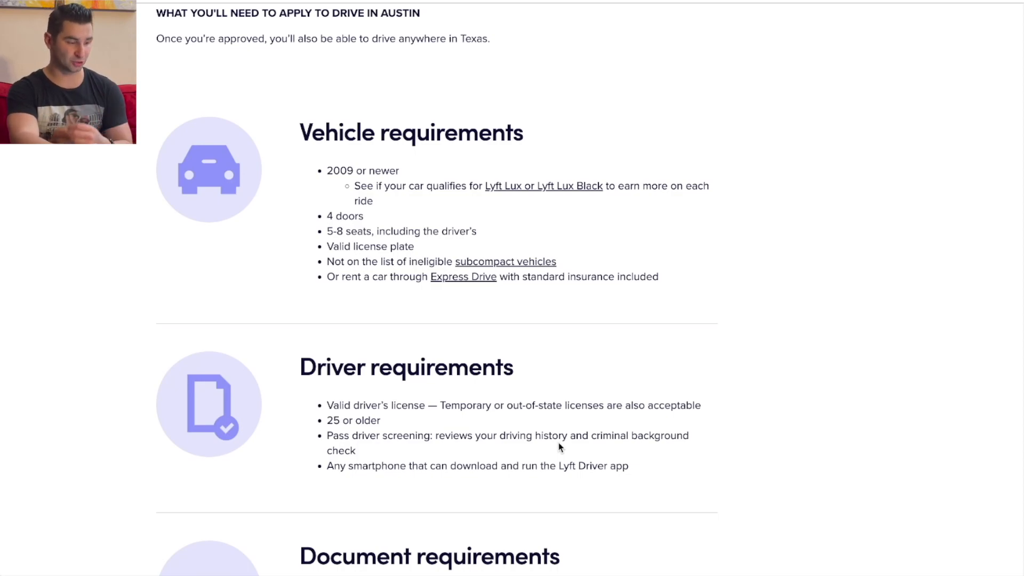
mouse_move(394, 469)
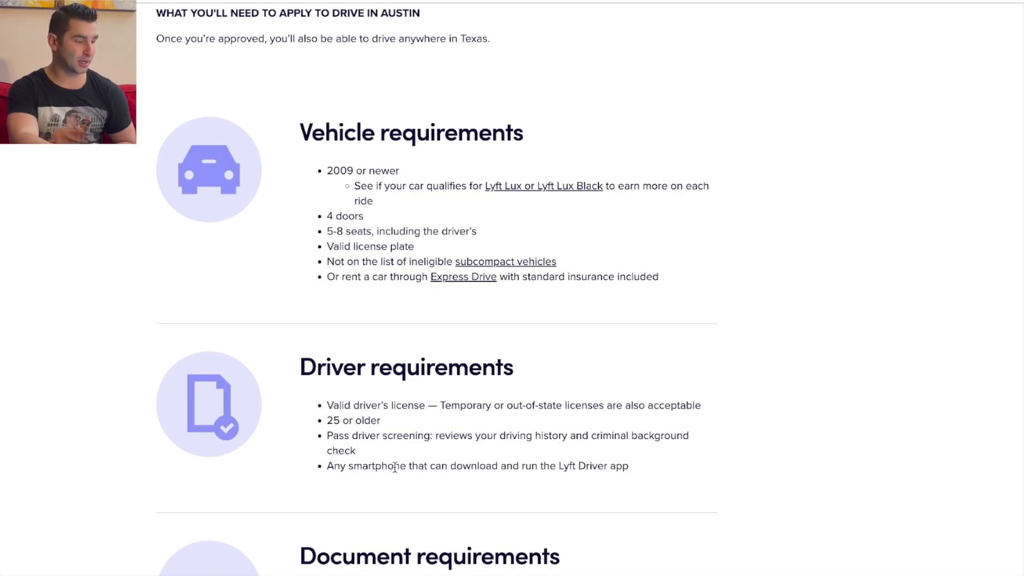
mouse_move(522, 124)
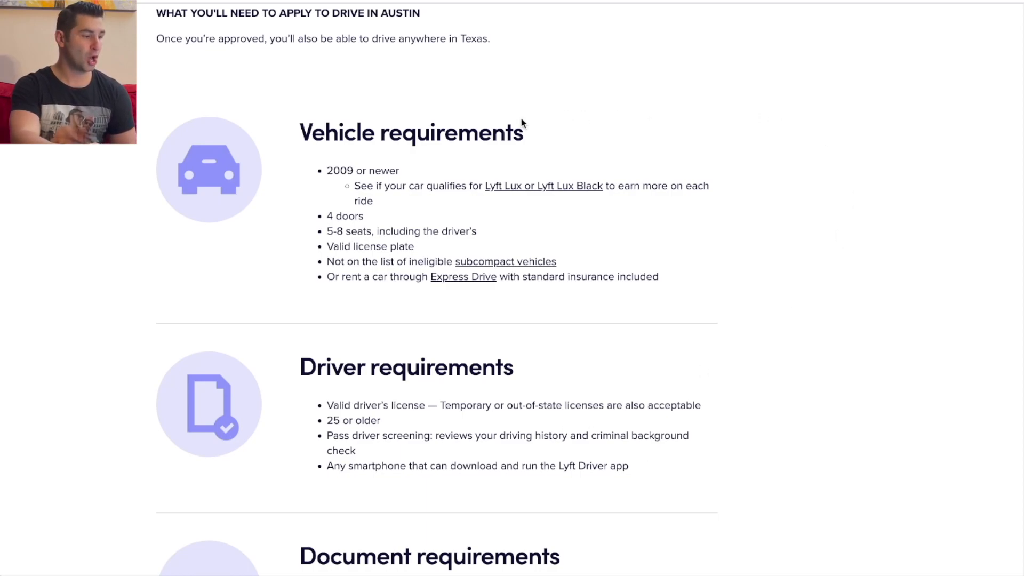
mouse_move(465, 165)
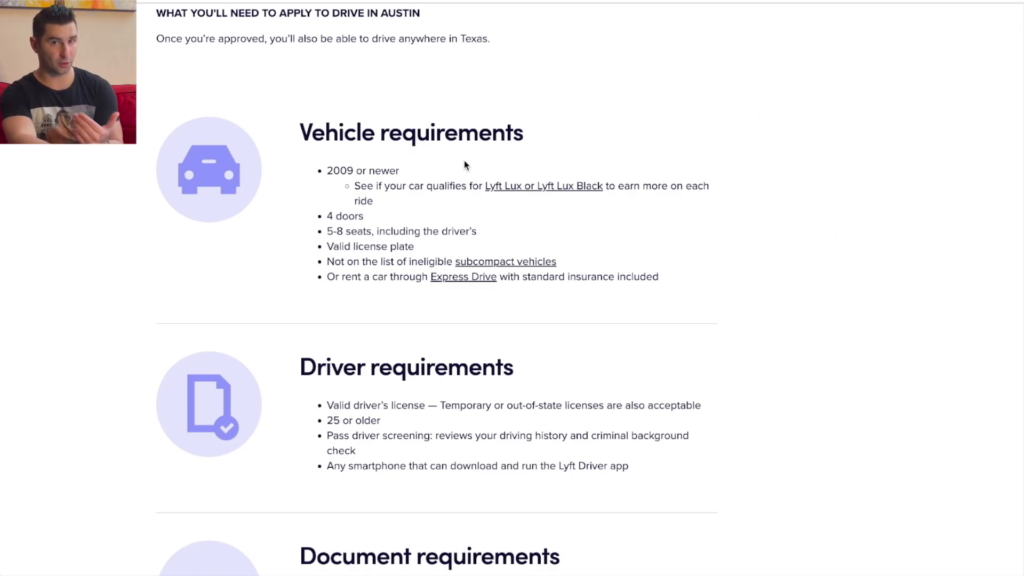
mouse_move(420, 171)
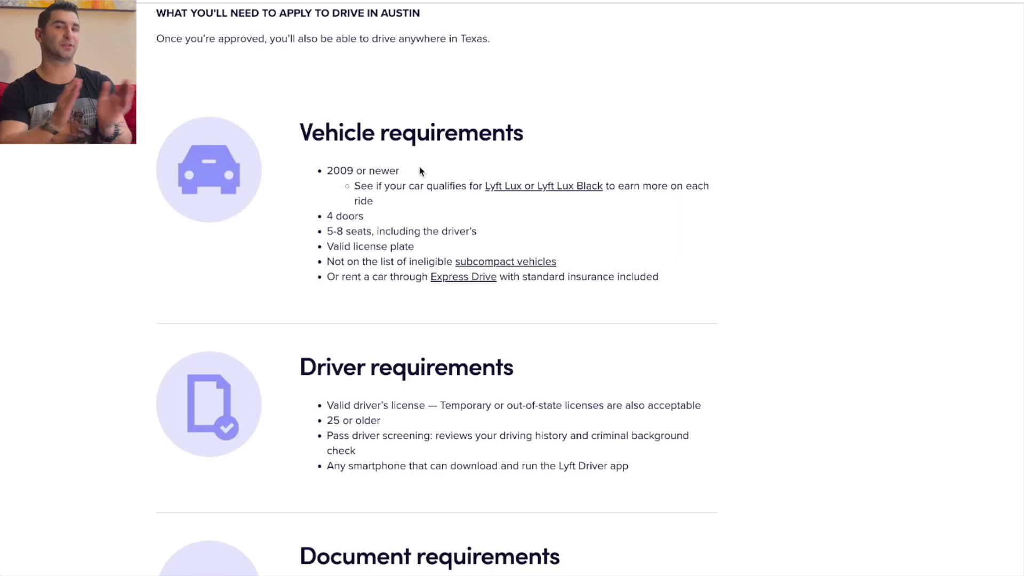
mouse_move(386, 235)
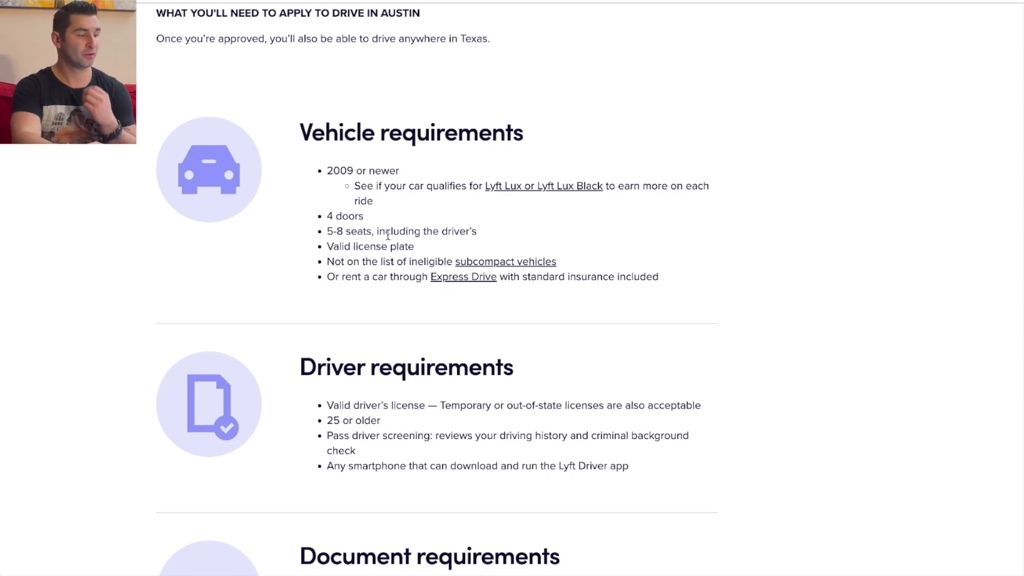
mouse_move(407, 218)
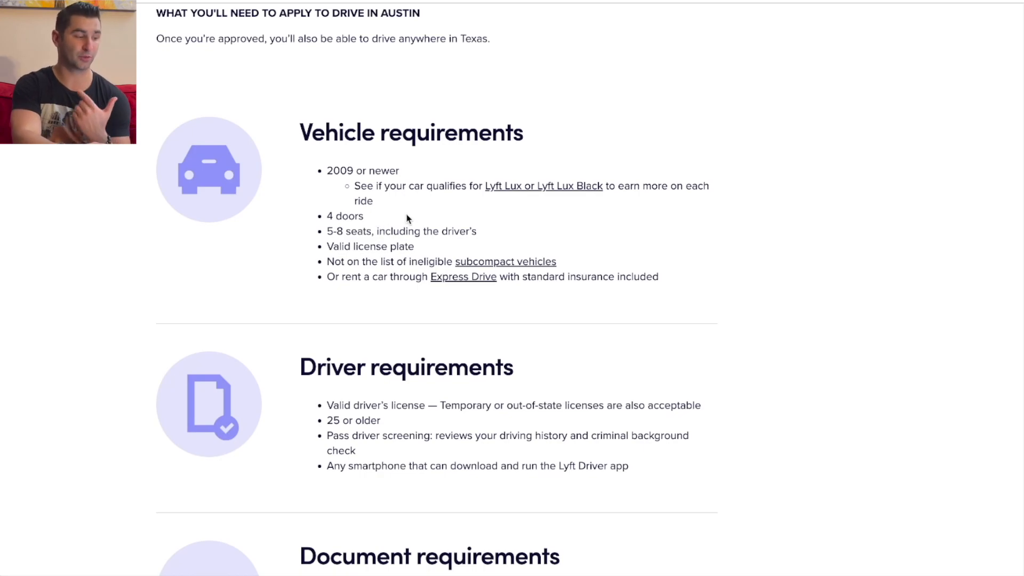
mouse_move(429, 243)
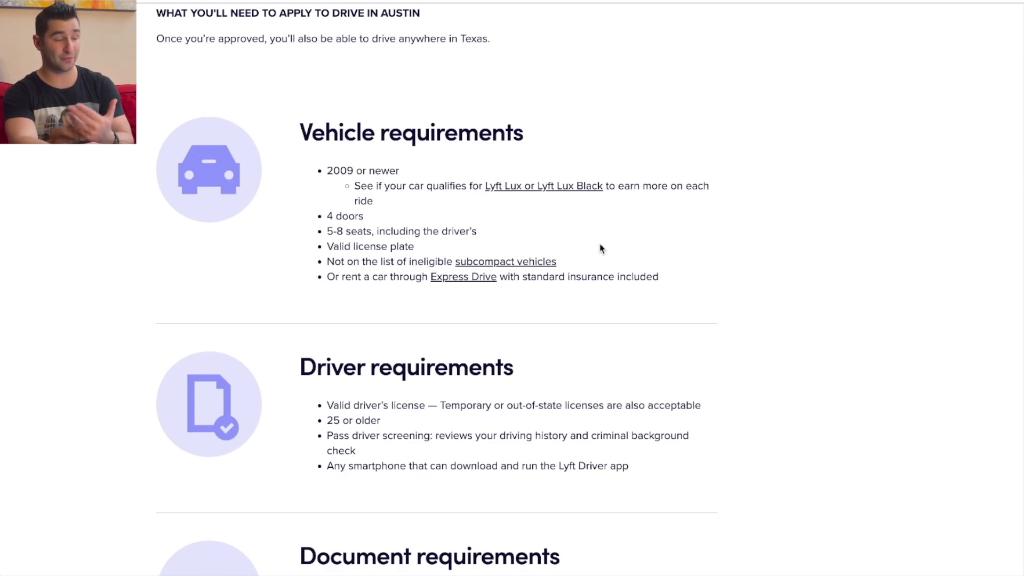
mouse_move(472, 291)
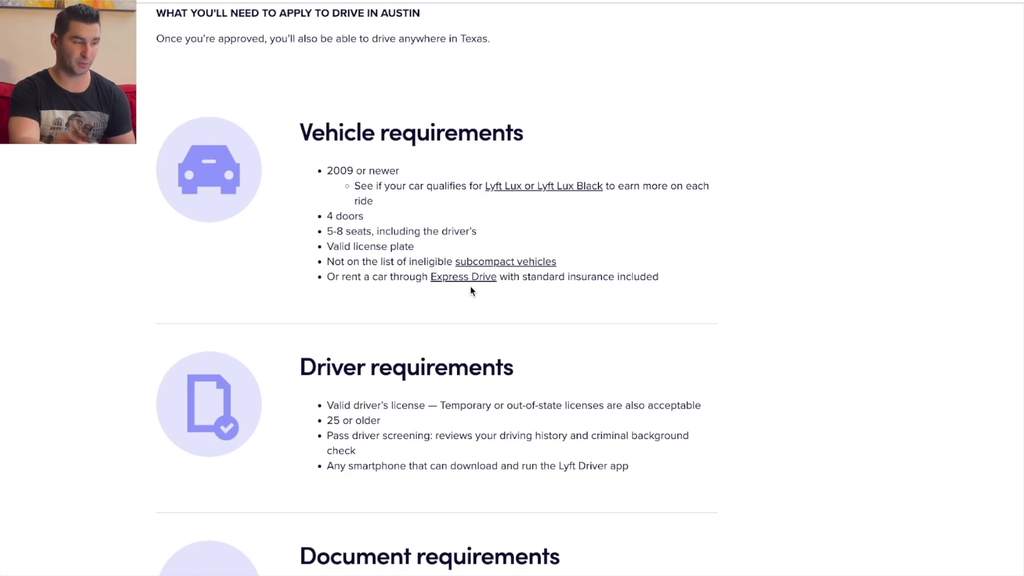
mouse_move(476, 292)
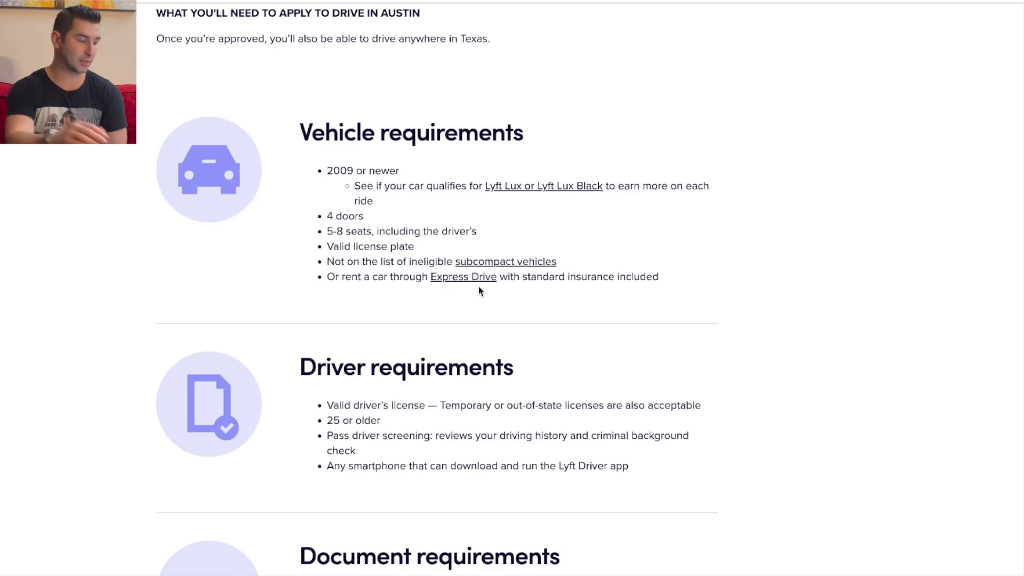
Reach Lyft's Austin Document requirements and look up the Texas Two Step sticker on its site.
scroll(down, 3)
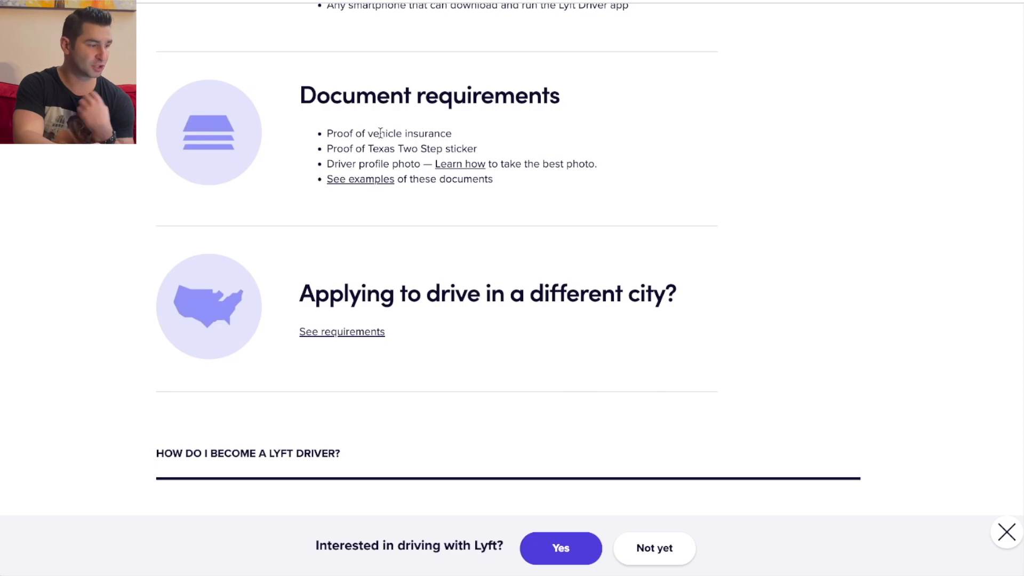
mouse_move(502, 149)
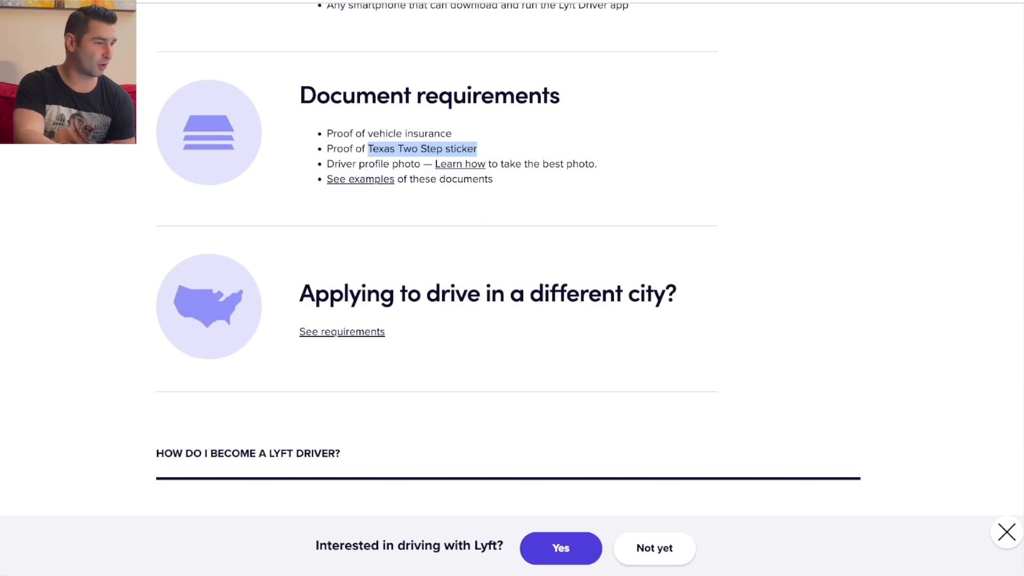
click(423, 148)
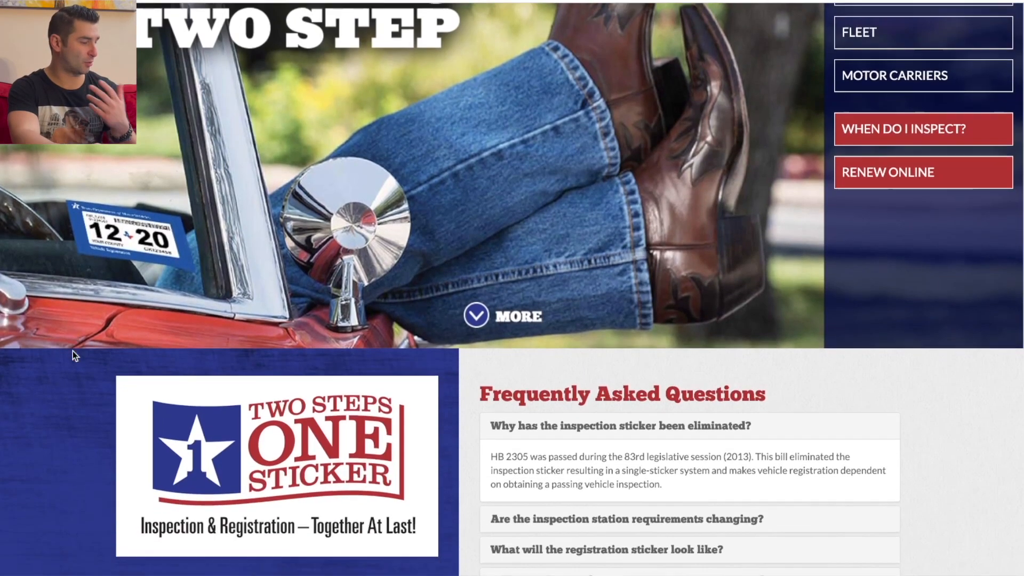
scroll(down, 3)
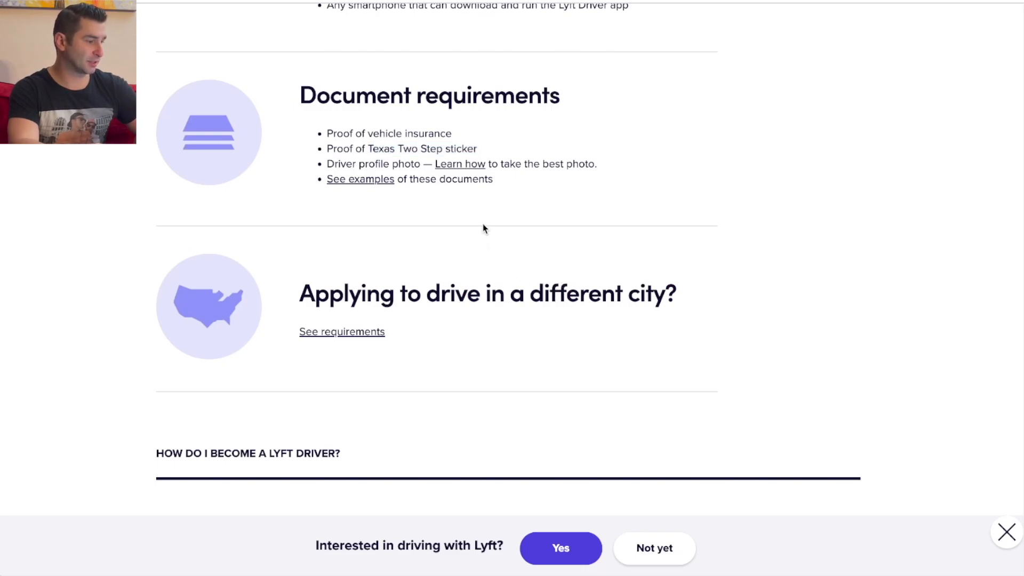
mouse_move(392, 164)
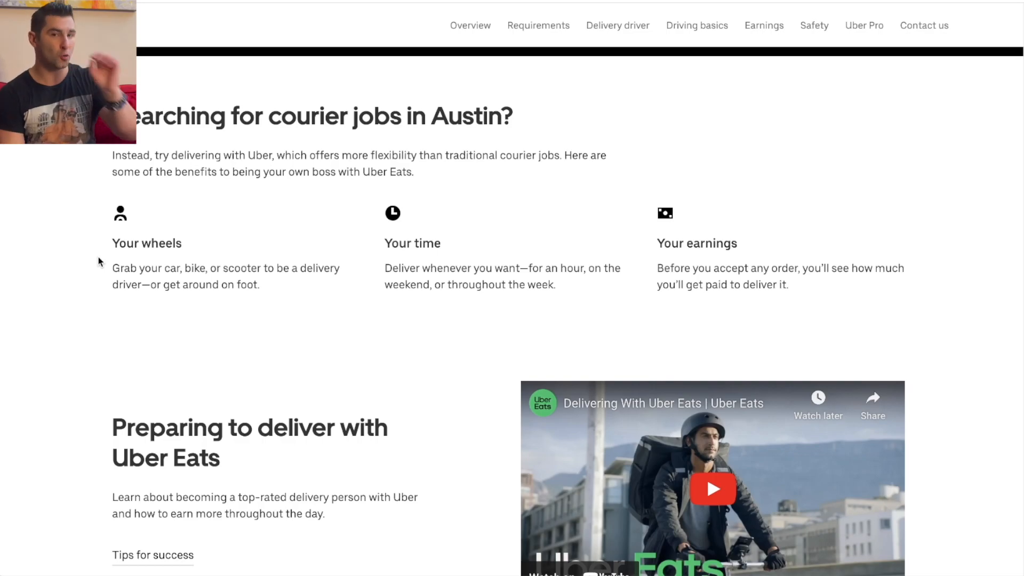
mouse_move(75, 255)
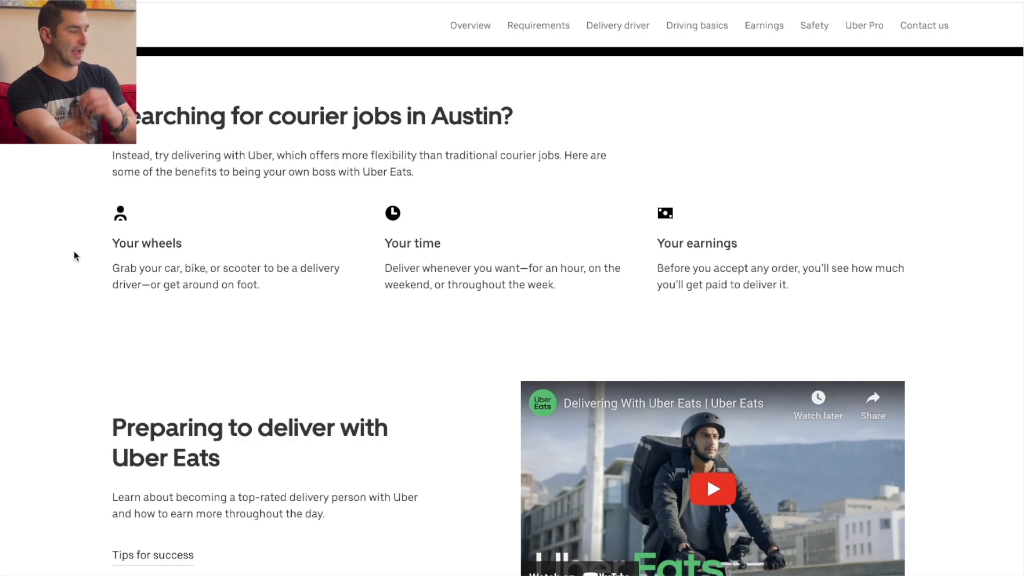
mouse_move(156, 310)
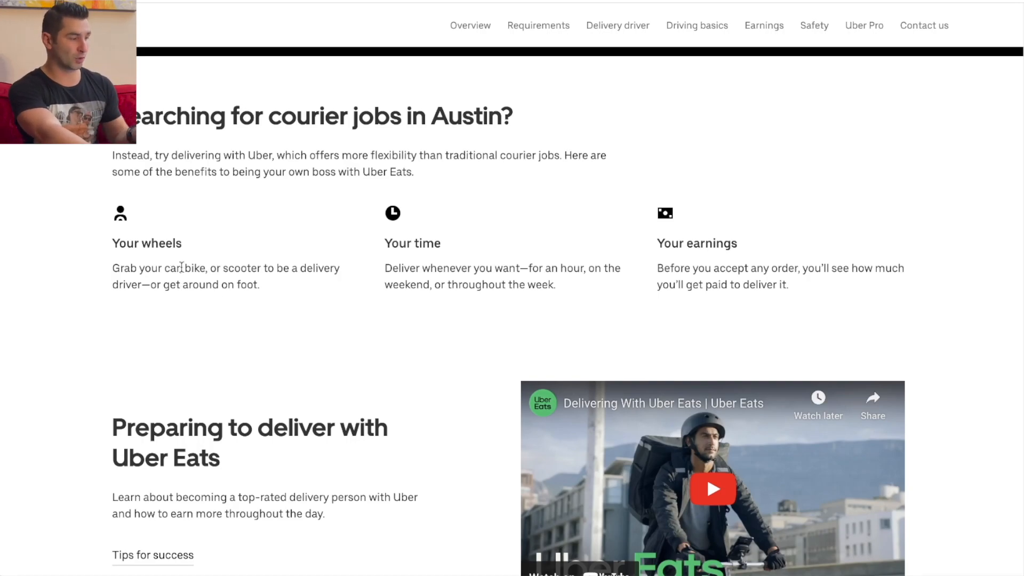
mouse_move(71, 356)
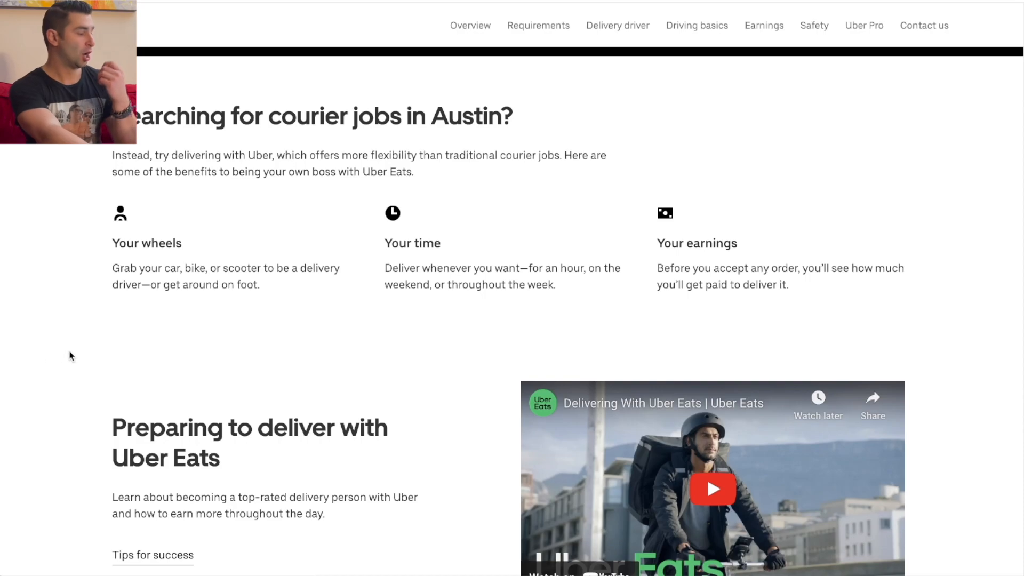
Scroll the Austin delivery FAQ answer into view showing the 19-year minimum age, ID documents and background screening.
scroll(down, 3)
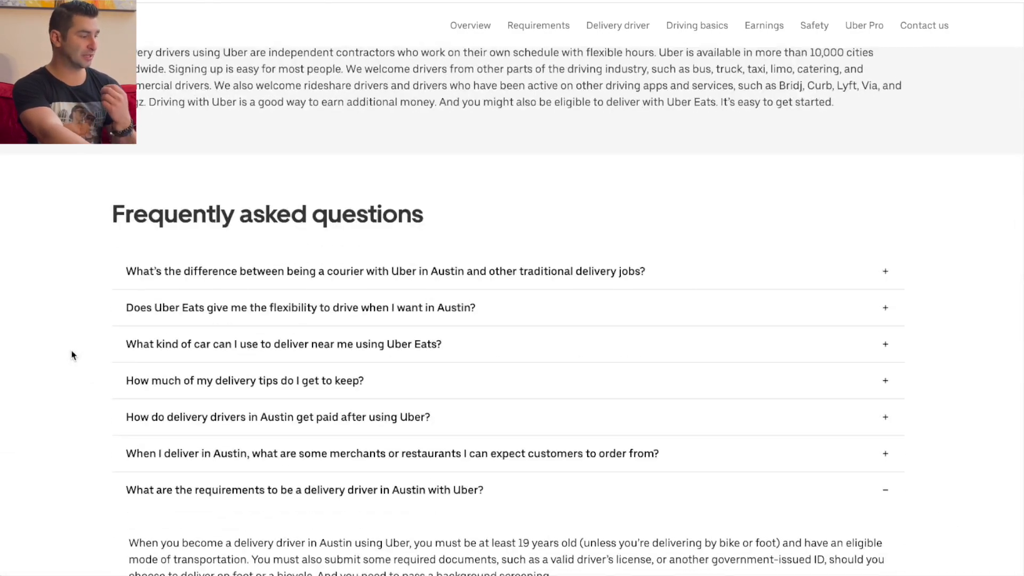
scroll(down, 3)
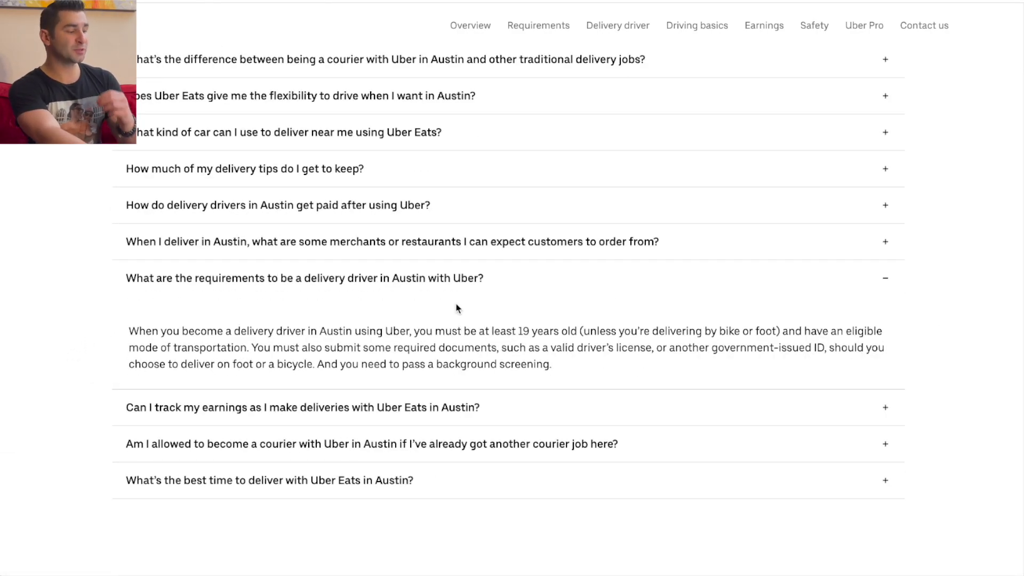
mouse_move(630, 314)
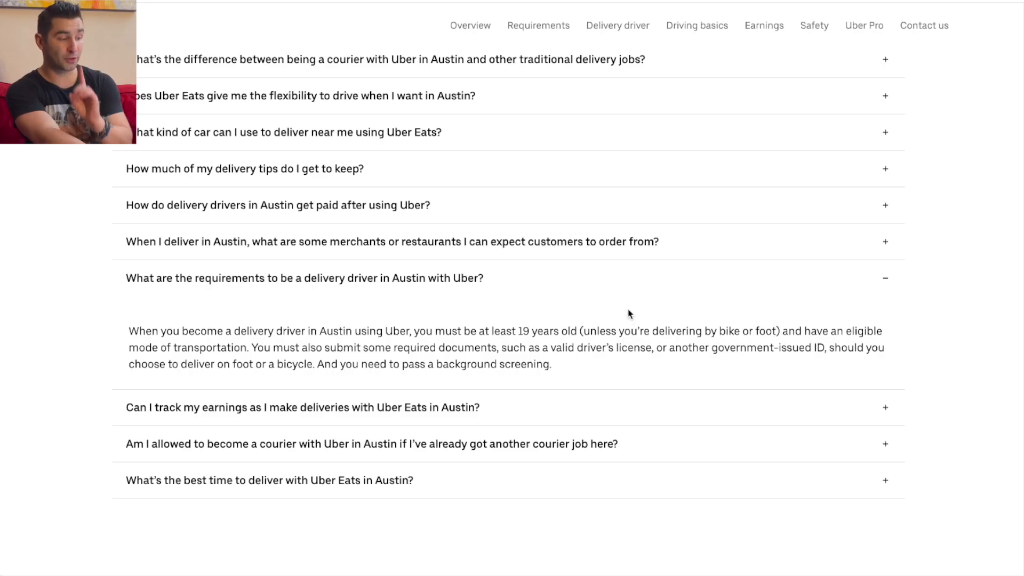
mouse_move(773, 301)
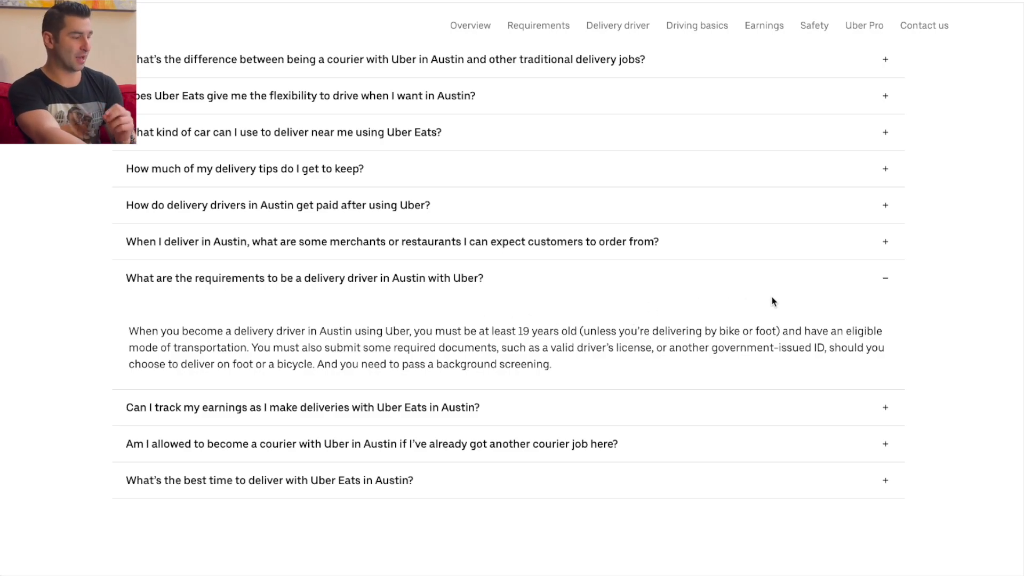
mouse_move(369, 311)
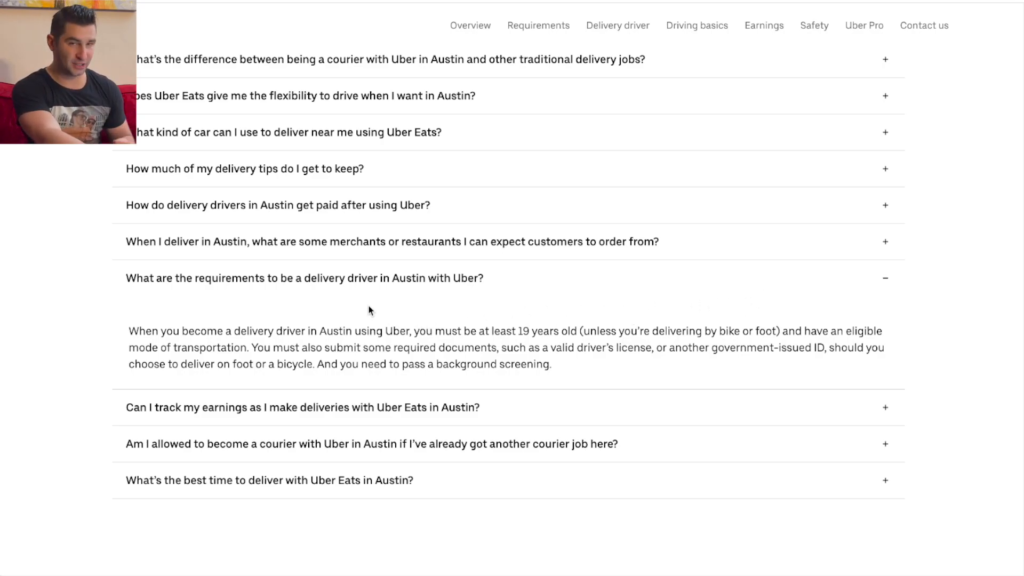